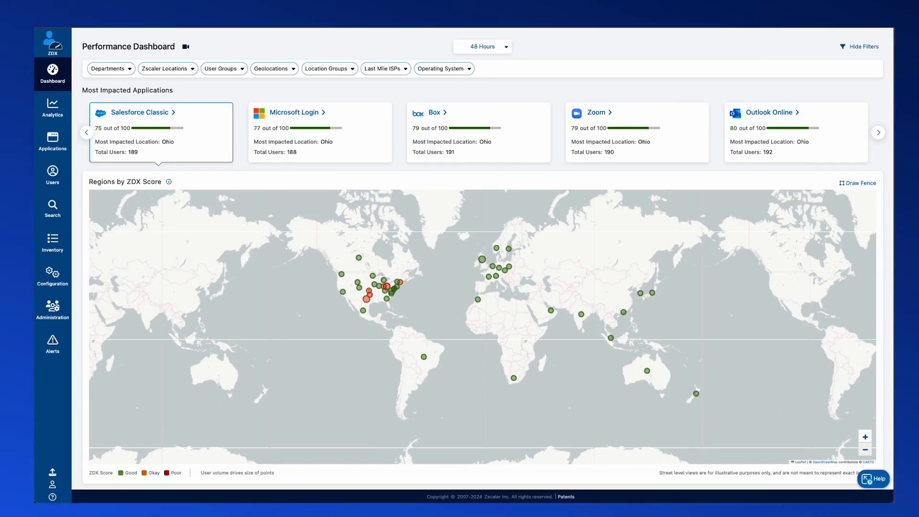
mouse_move(650, 391)
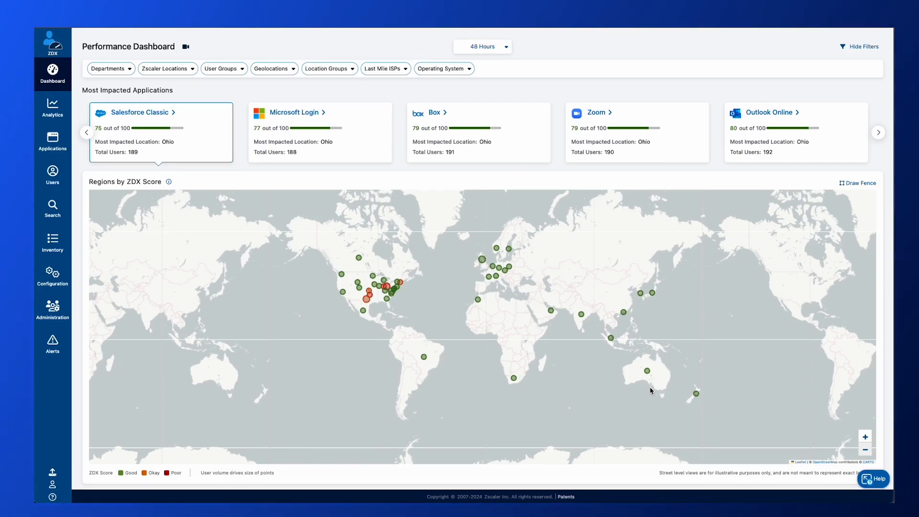
mouse_move(580, 353)
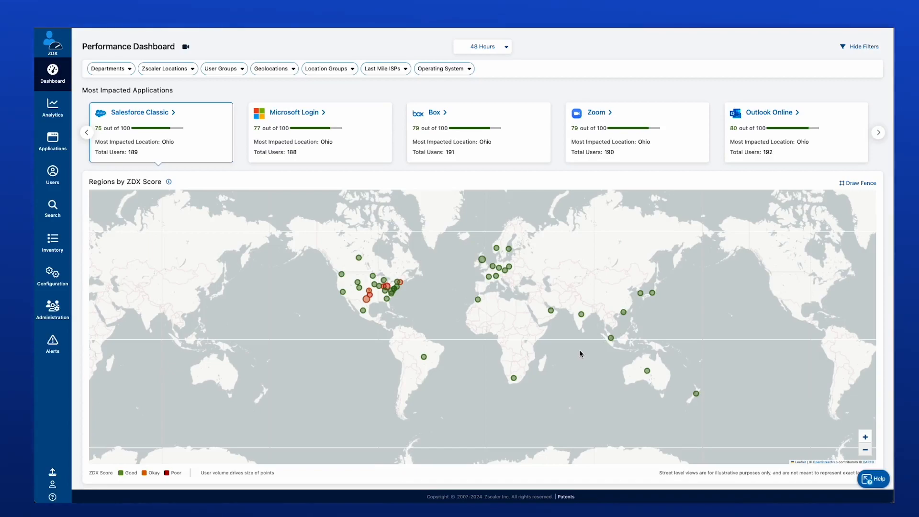
mouse_move(69, 276)
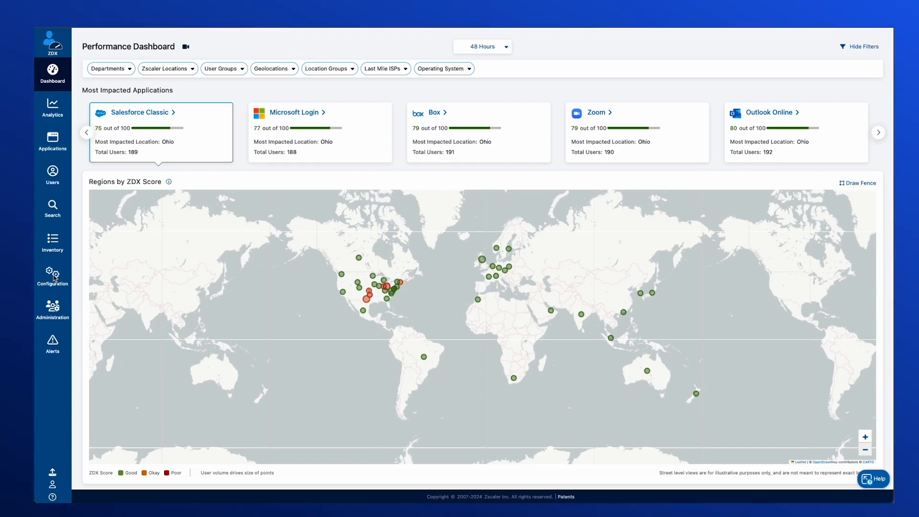
Step: Expand Microsoft Teams Call Quality under Configuration to show its tenant and two probes
left_click(52, 277)
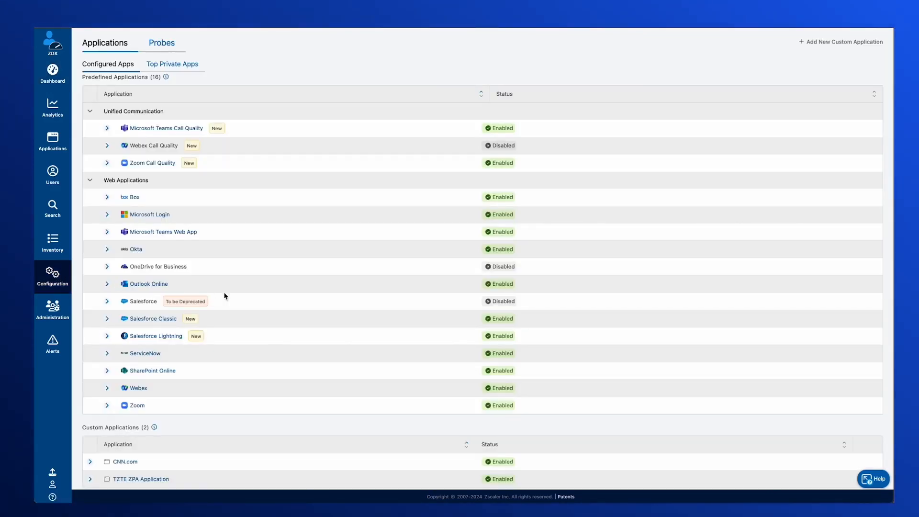
mouse_move(172, 140)
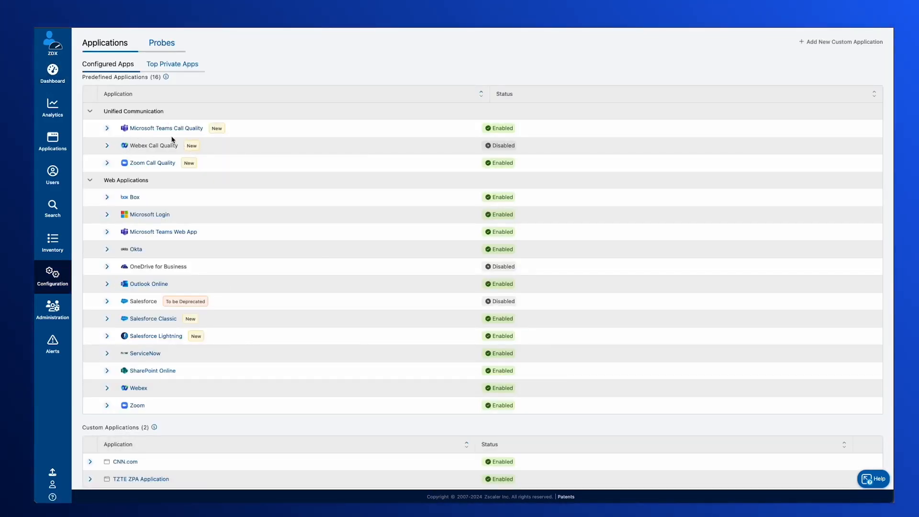
left_click(106, 128)
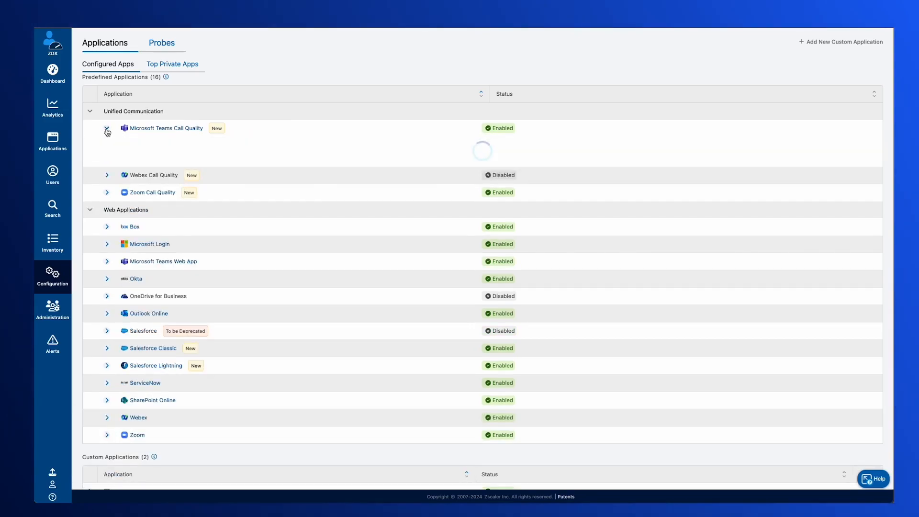
left_click(107, 128)
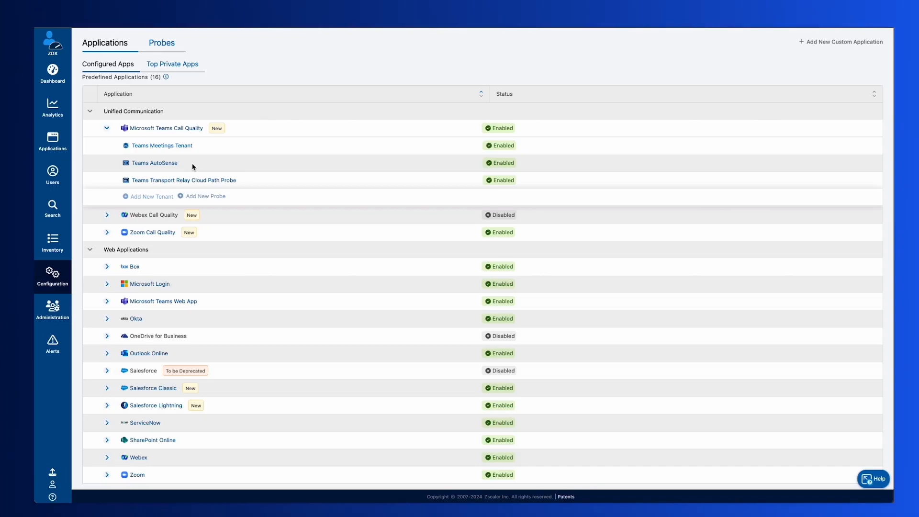
mouse_move(180, 166)
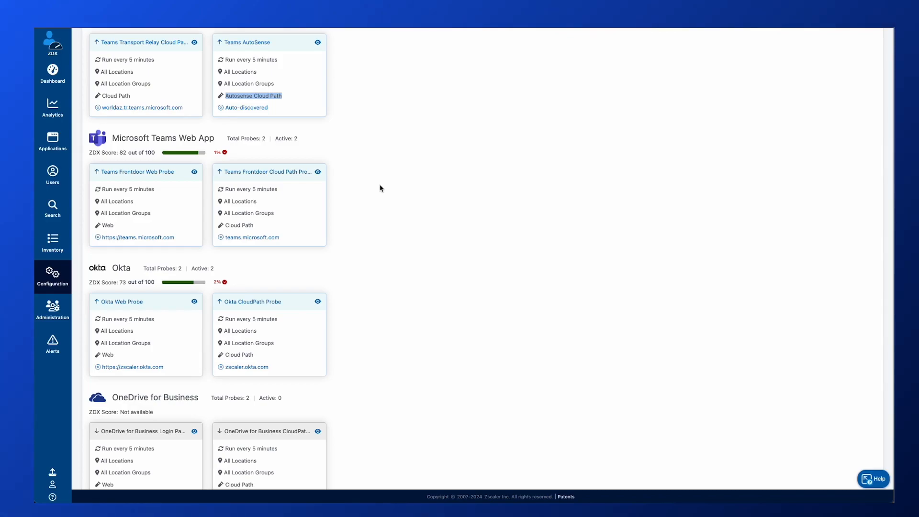
mouse_move(313, 57)
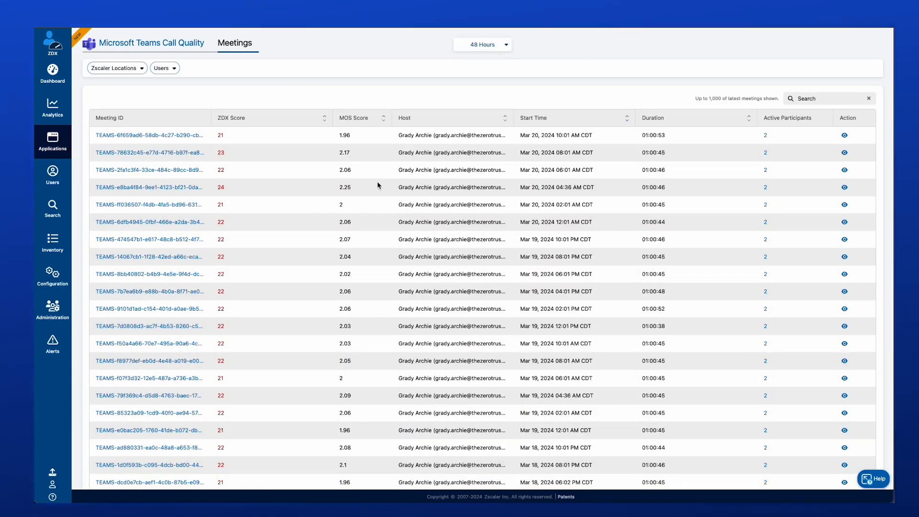
mouse_move(170, 47)
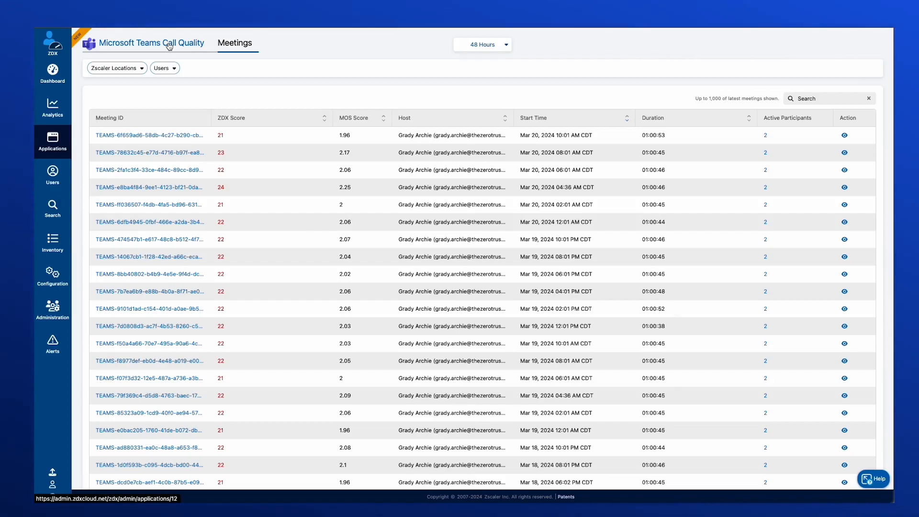
mouse_move(232, 161)
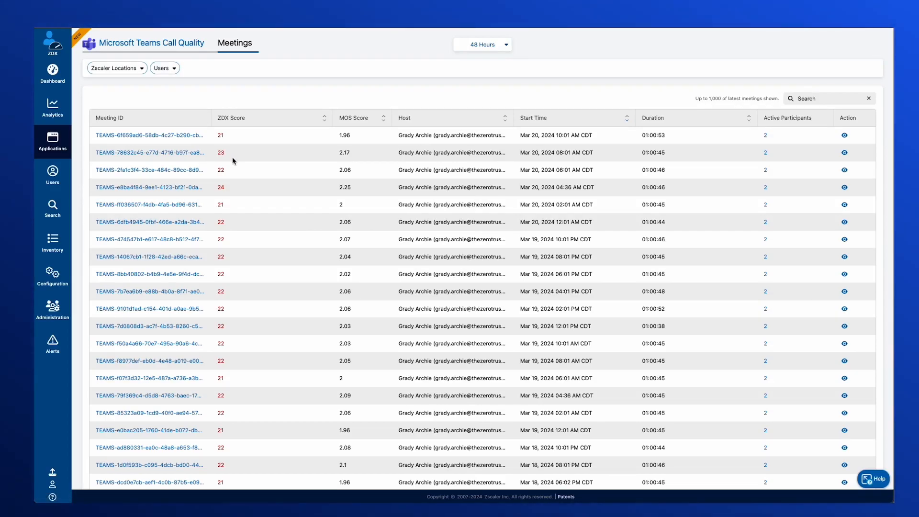
mouse_move(319, 188)
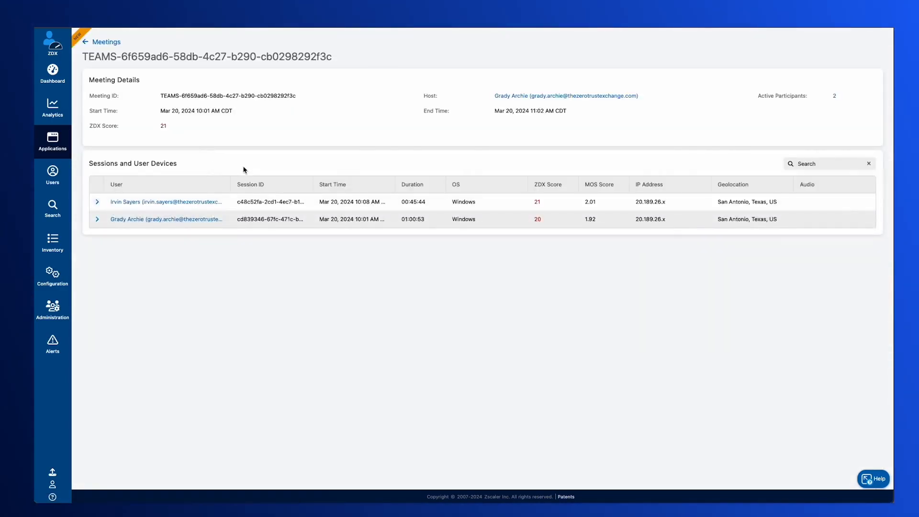
mouse_move(372, 270)
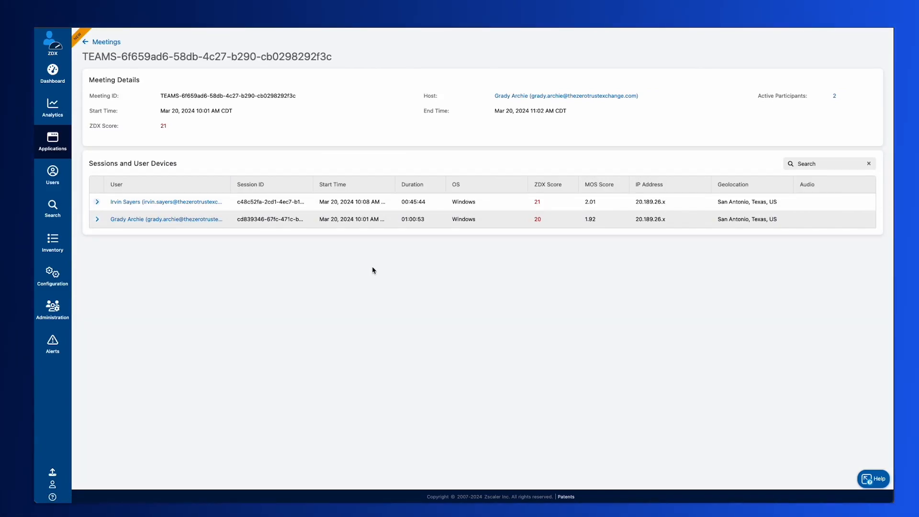
mouse_move(167, 202)
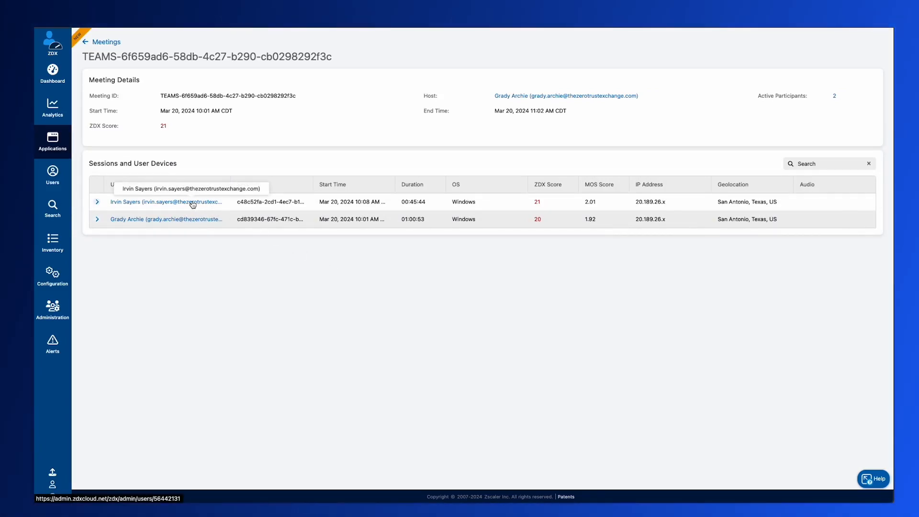
Step: Open the first participant's page and review audio MOS, latency, jitter and loss charts
left_click(166, 202)
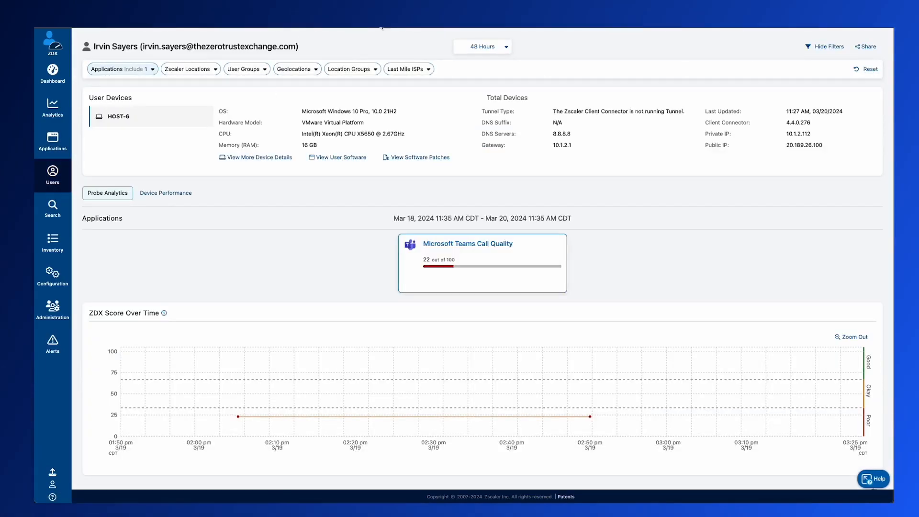
mouse_move(439, 121)
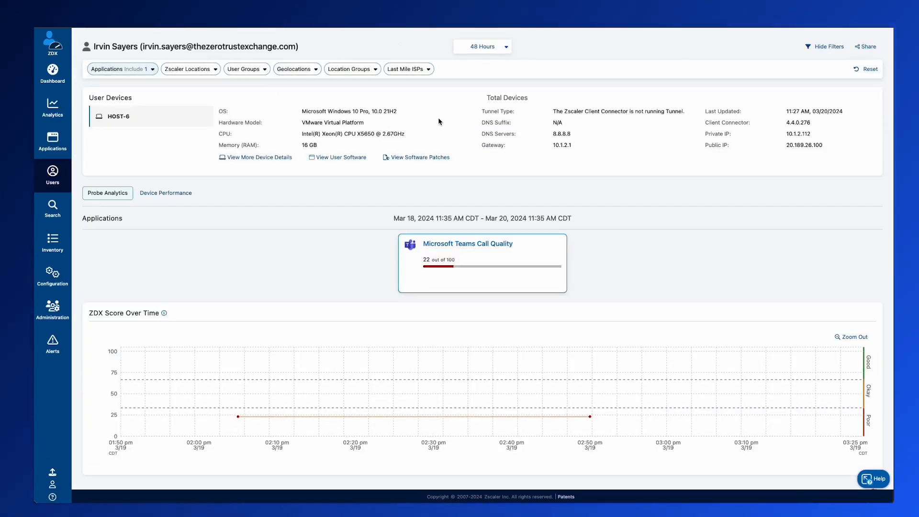
mouse_move(450, 183)
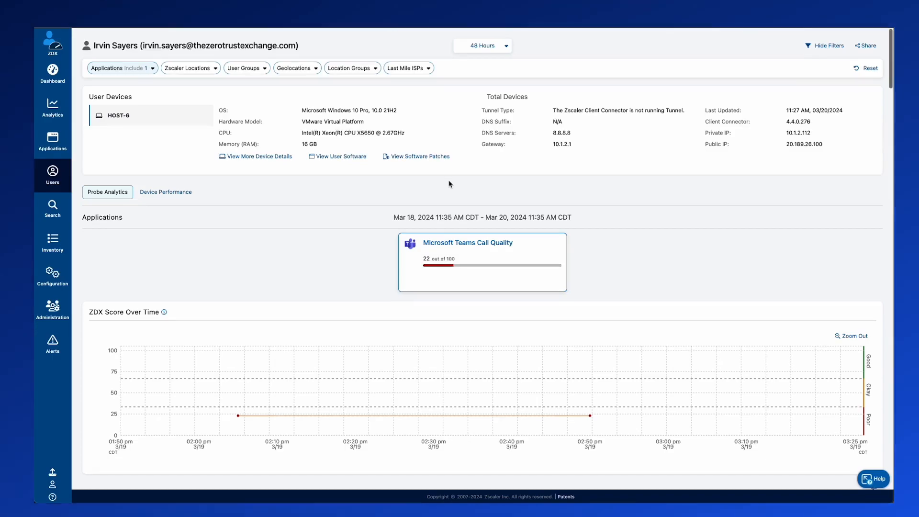
scroll("down", 3)
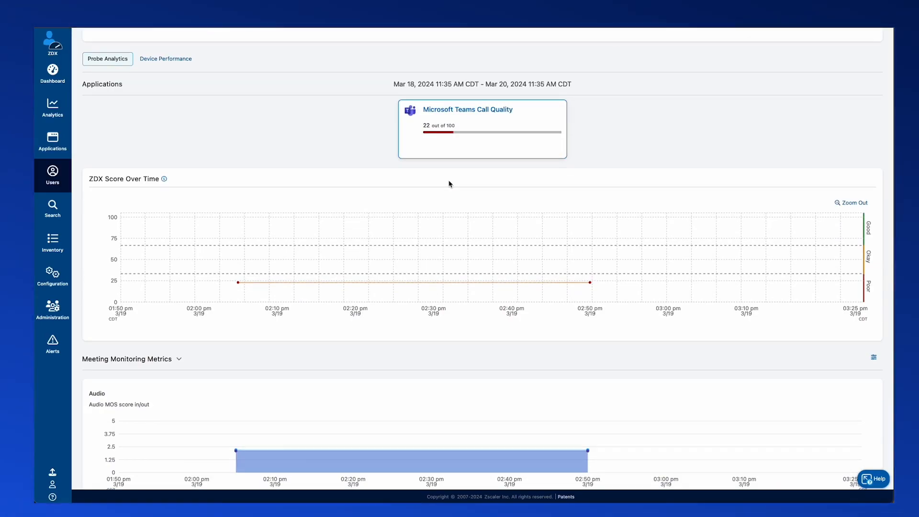
scroll("down", 3)
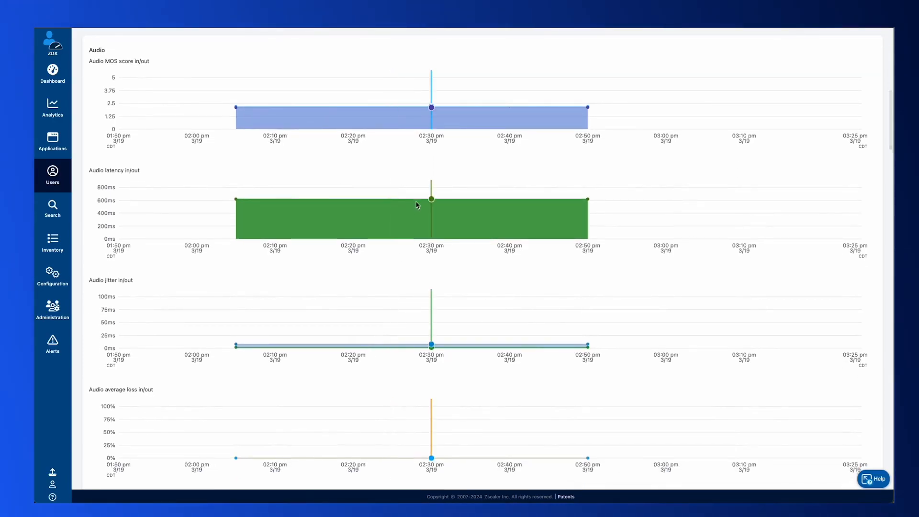
mouse_move(433, 206)
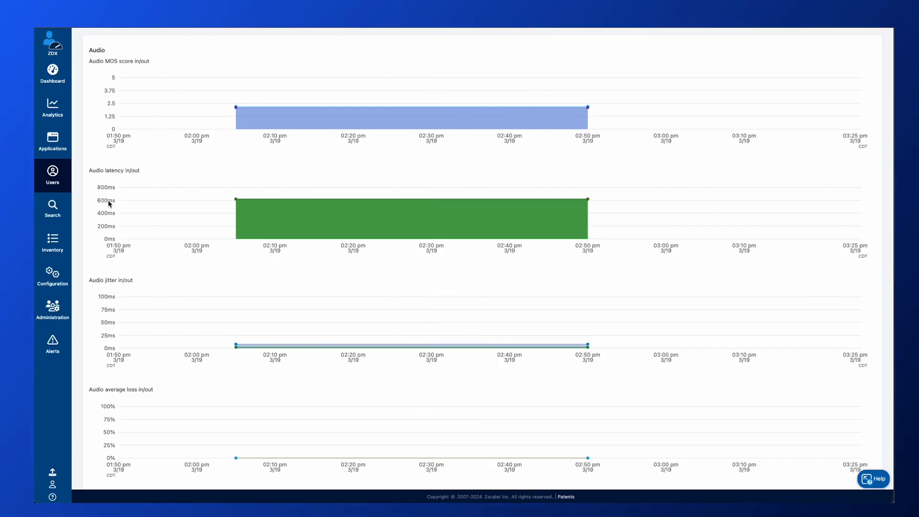
mouse_move(107, 204)
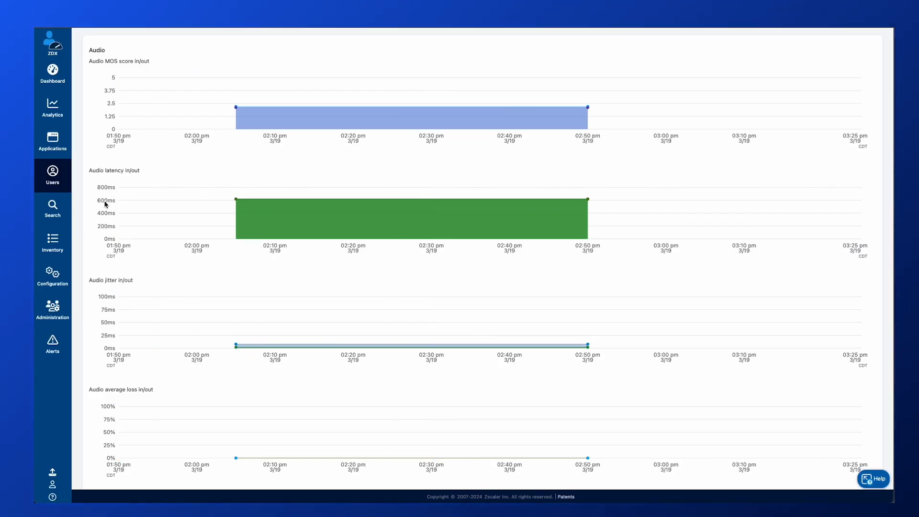
mouse_move(100, 206)
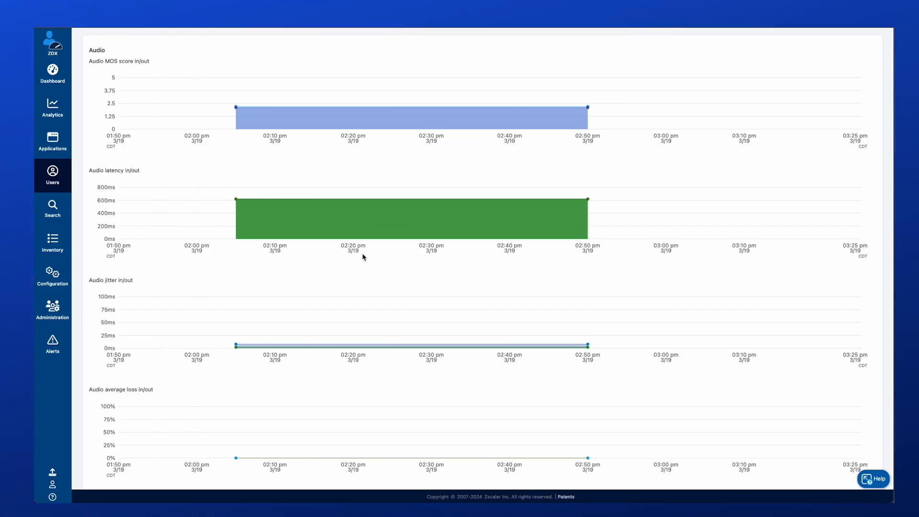
mouse_move(397, 249)
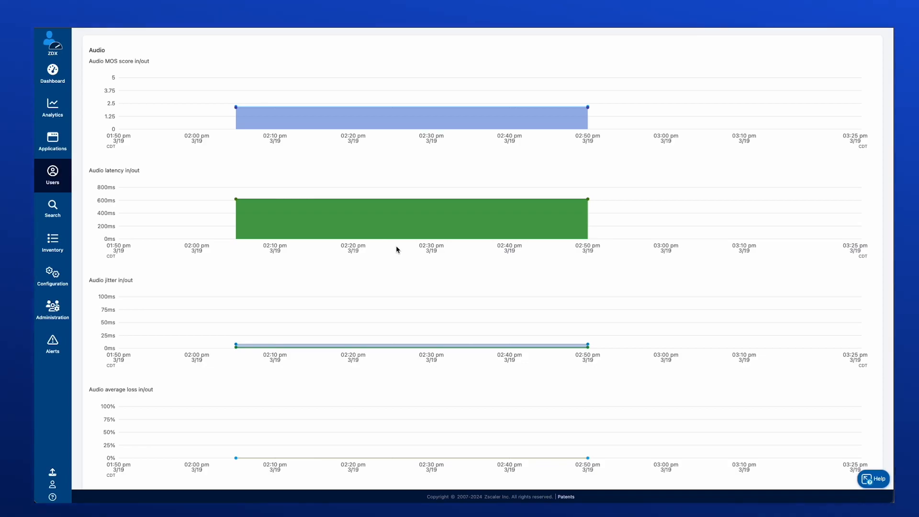
mouse_move(451, 253)
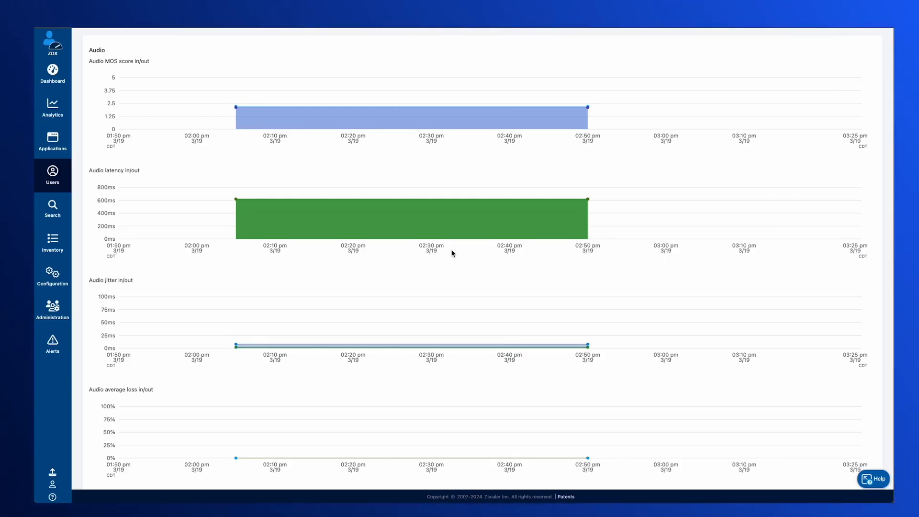
scroll("down", 3)
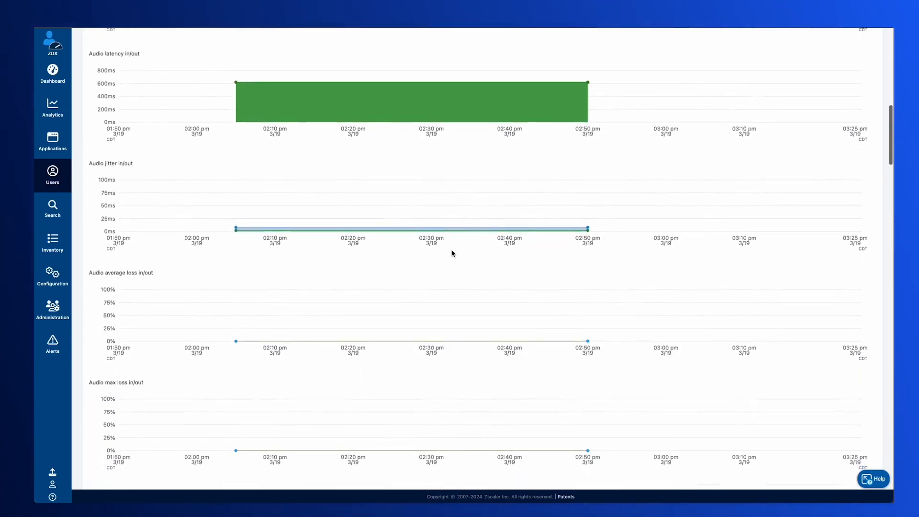
Step: Select the Teams AutoSense probe in Cloud Path and review its hop view
scroll("down", 3)
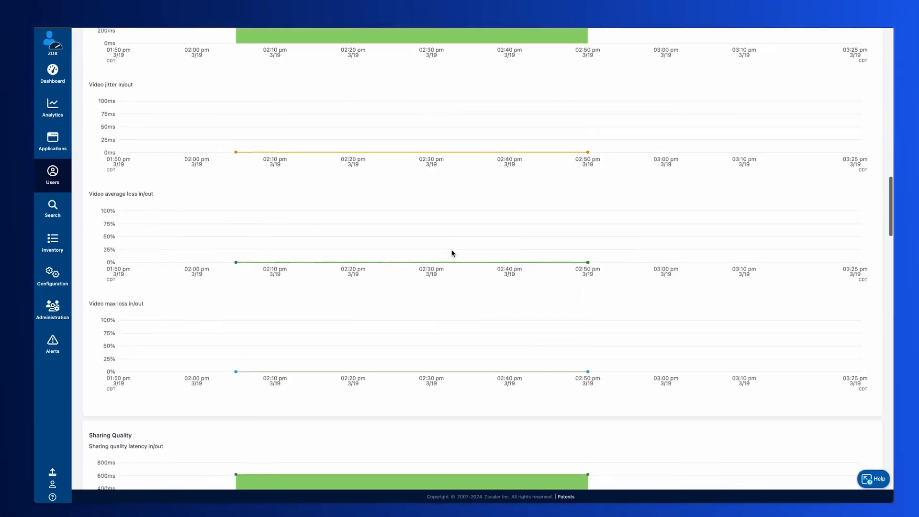
scroll("down", 3)
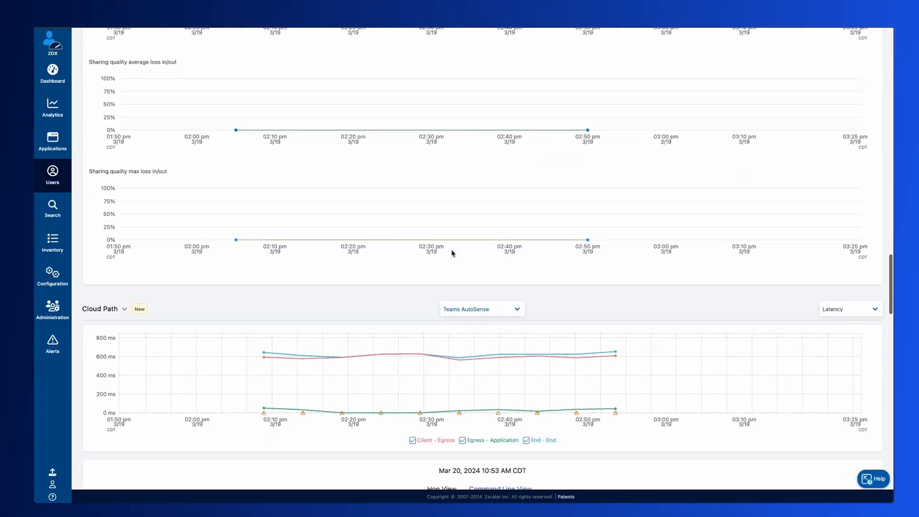
left_click(480, 309)
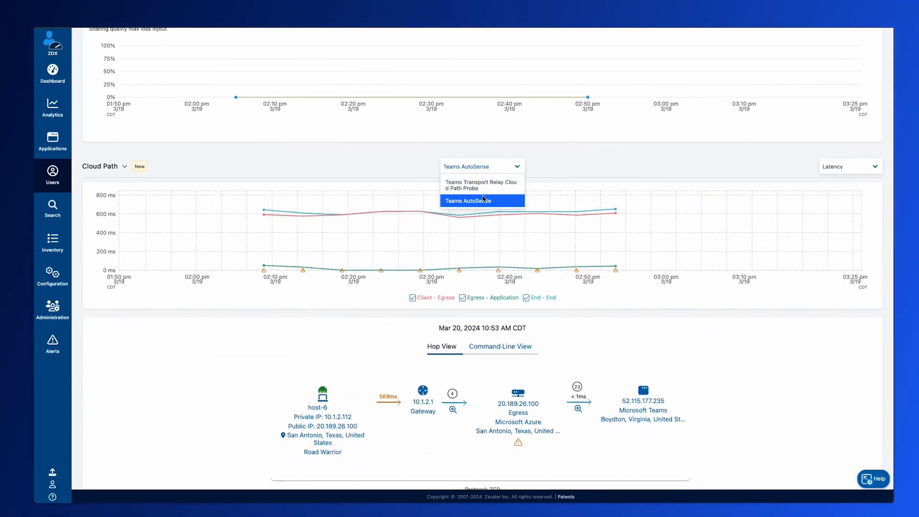
mouse_move(476, 203)
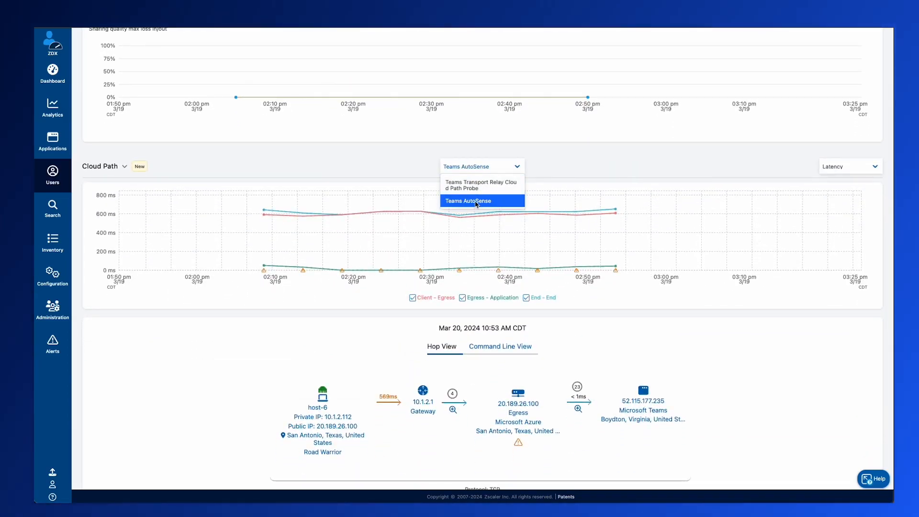
left_click(481, 201)
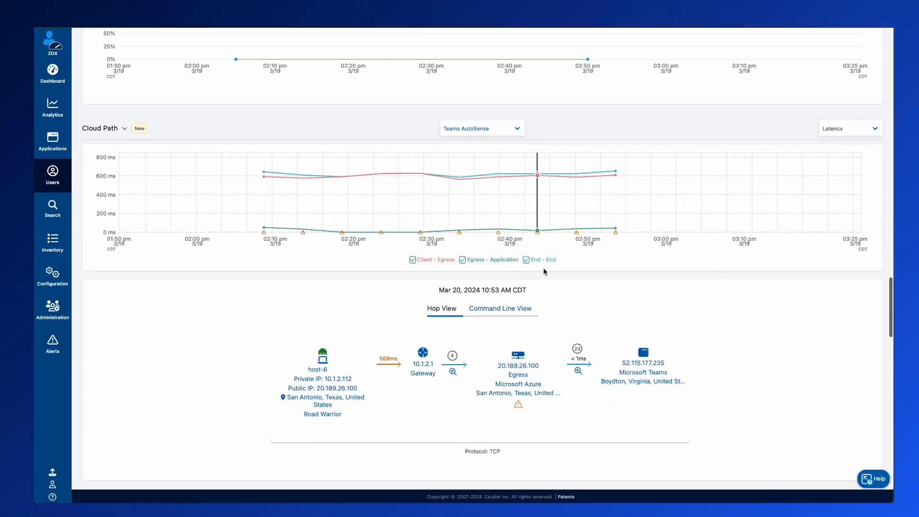
scroll("down", 3)
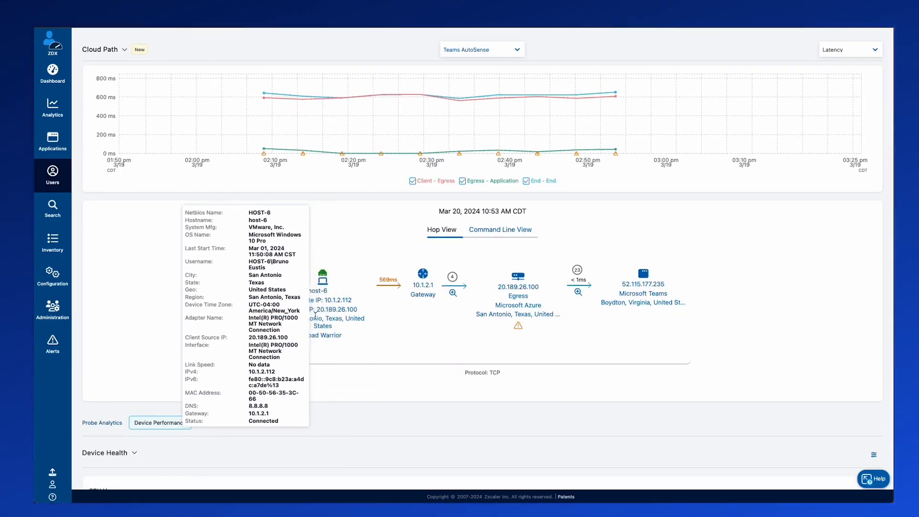
mouse_move(332, 348)
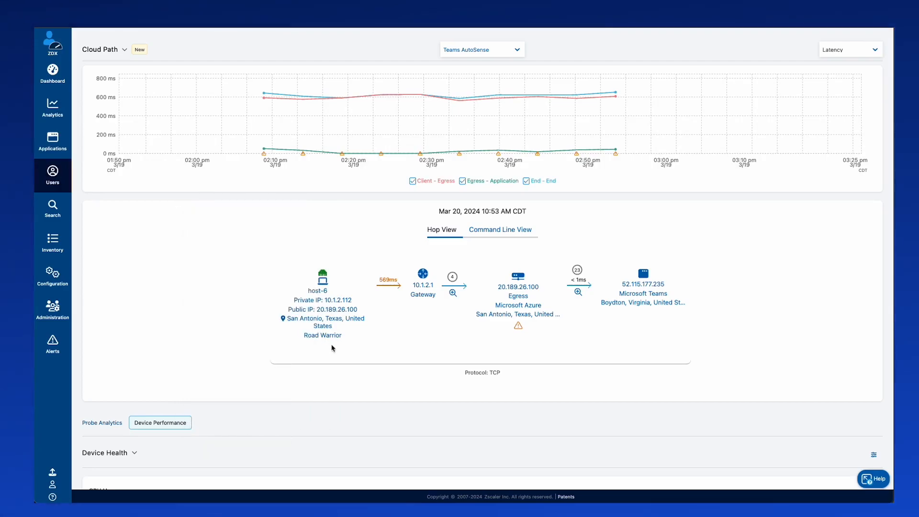
mouse_move(670, 321)
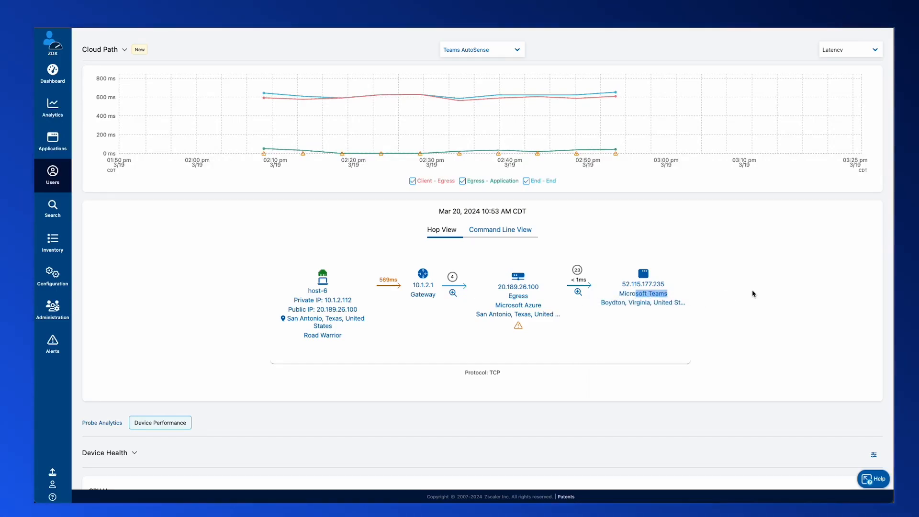
mouse_move(726, 325)
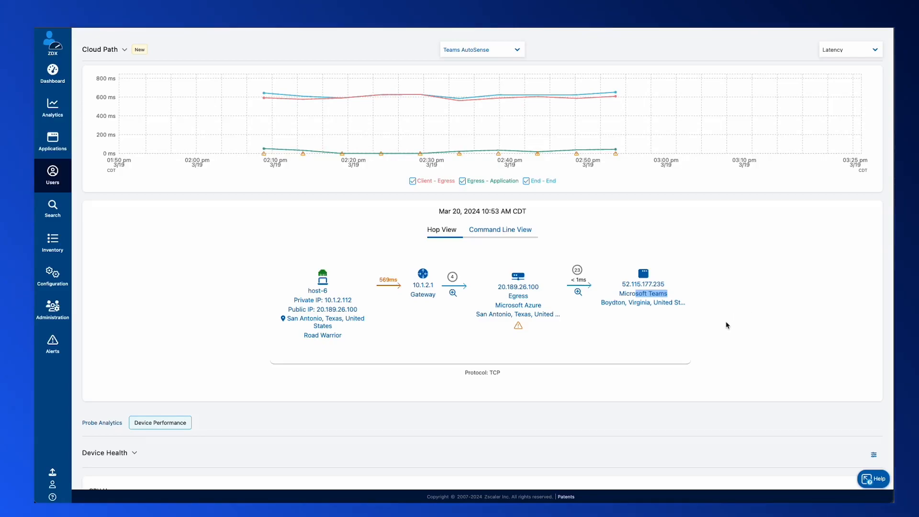
mouse_move(724, 335)
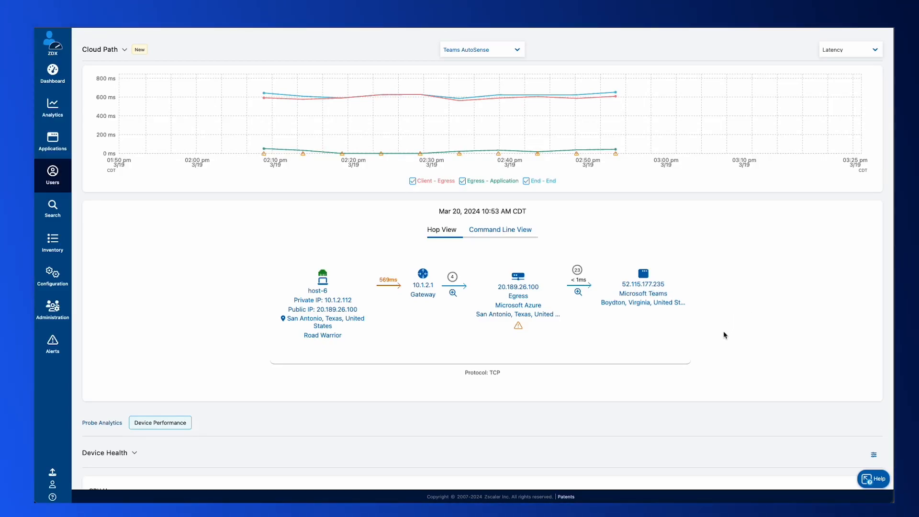
mouse_move(425, 355)
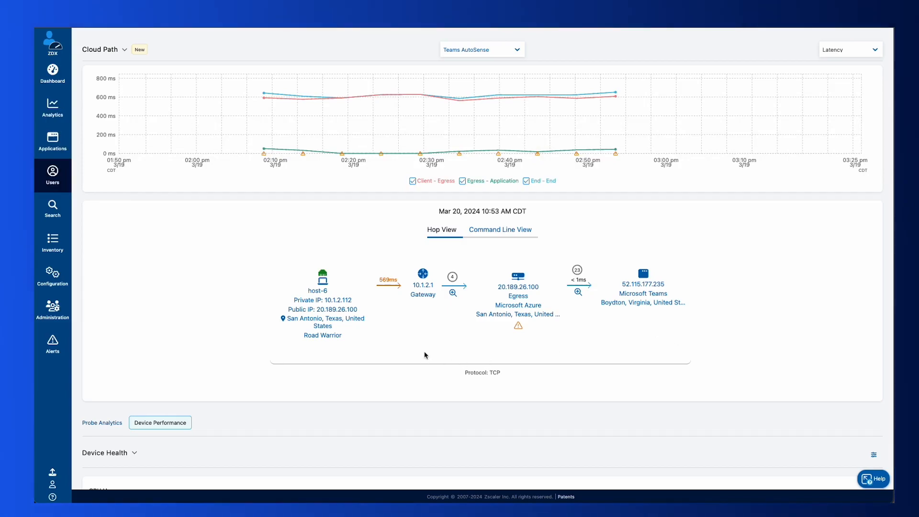
mouse_move(444, 297)
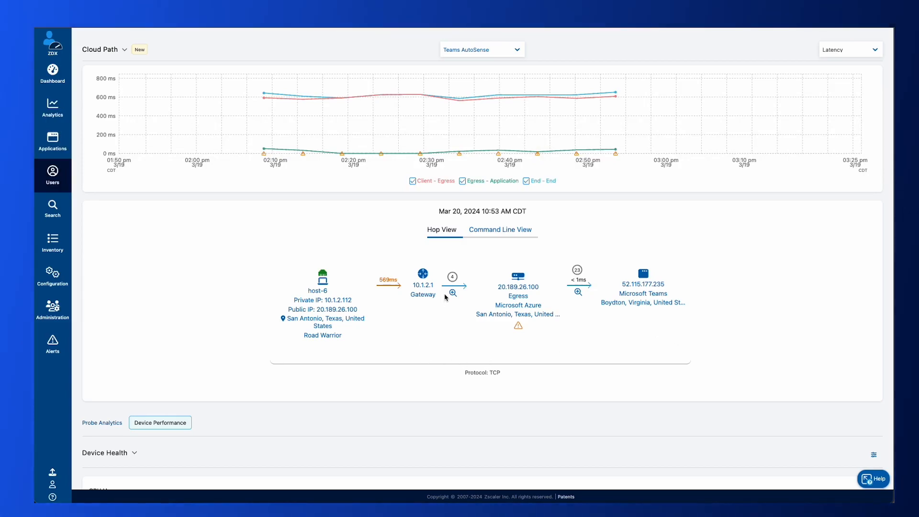
mouse_move(438, 316)
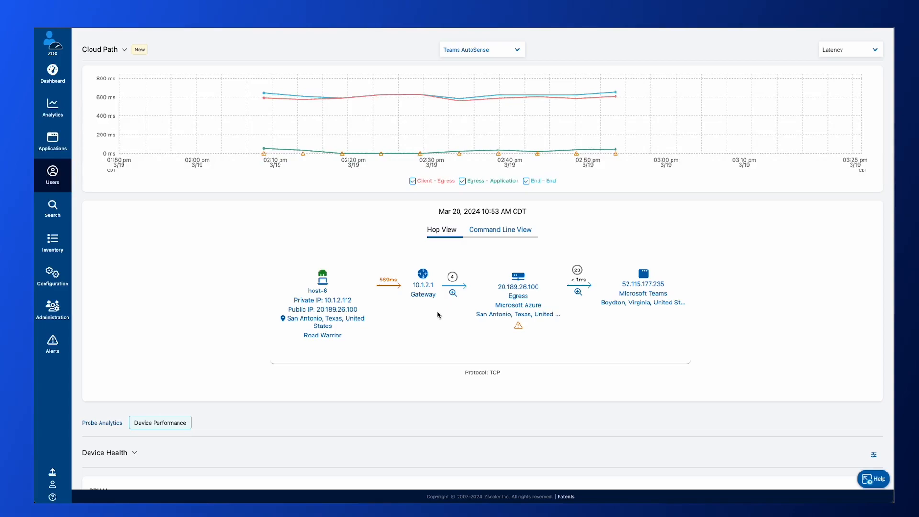
mouse_move(446, 310)
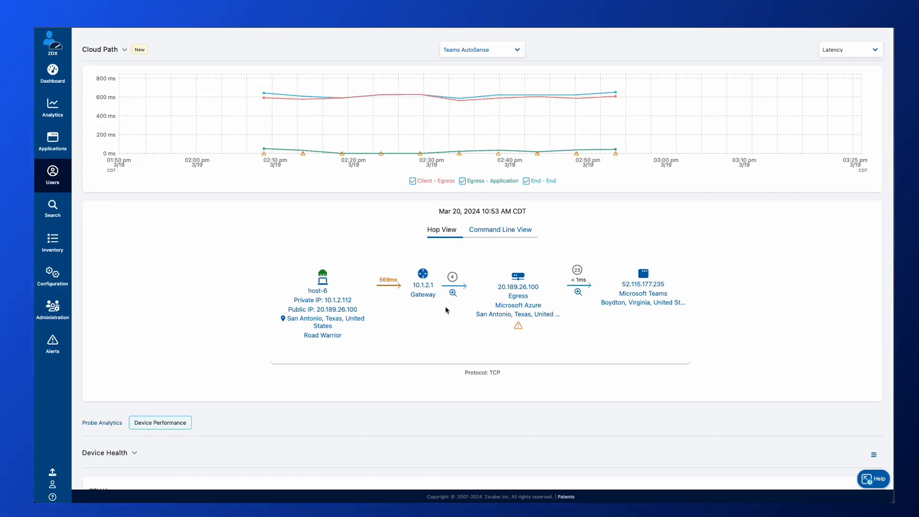
mouse_move(510, 344)
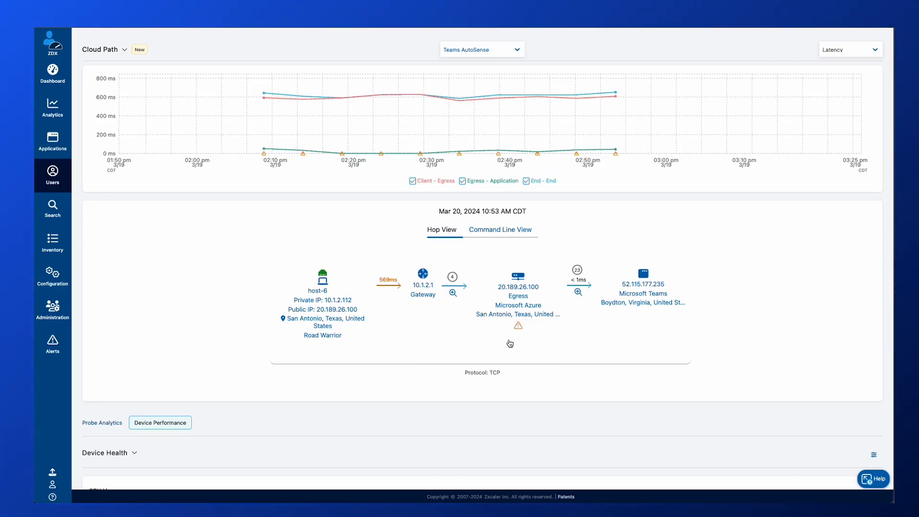
mouse_move(567, 365)
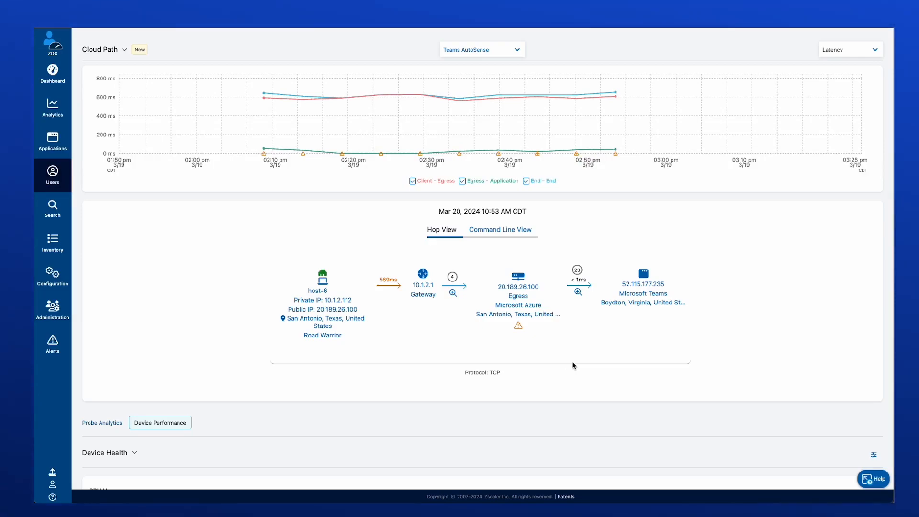
mouse_move(627, 370)
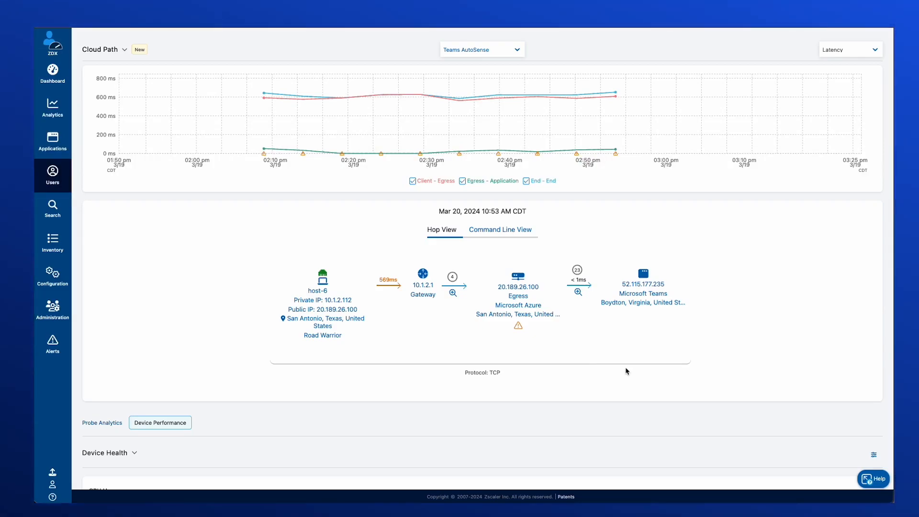